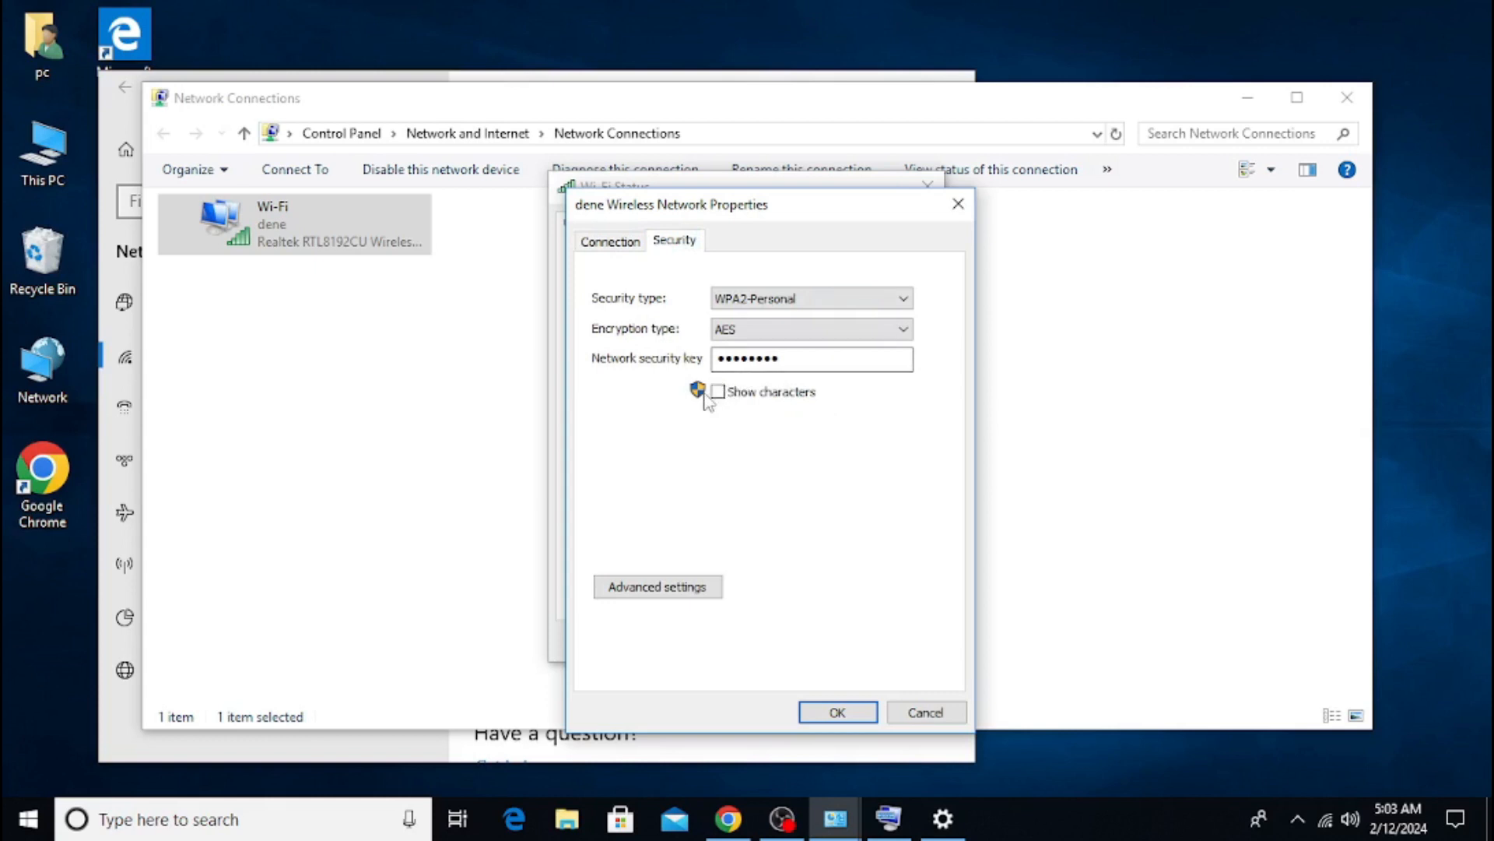
{"action": "mouse_move", "coordinate": [719, 397]}
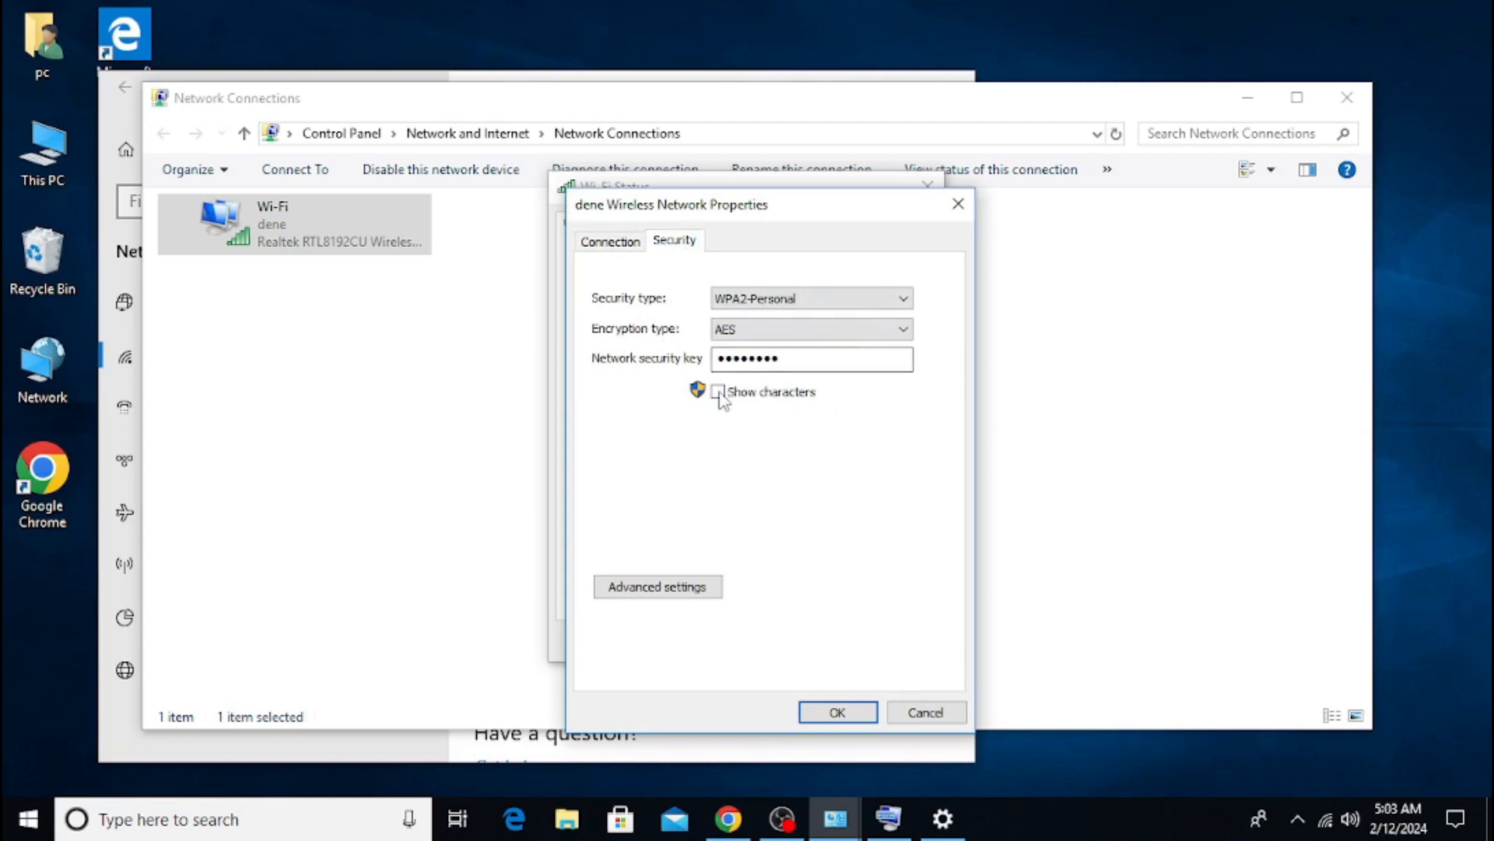
Close the open wireless network dialogs to return to the desktop.
{"action": "left_click", "coordinate": [716, 393]}
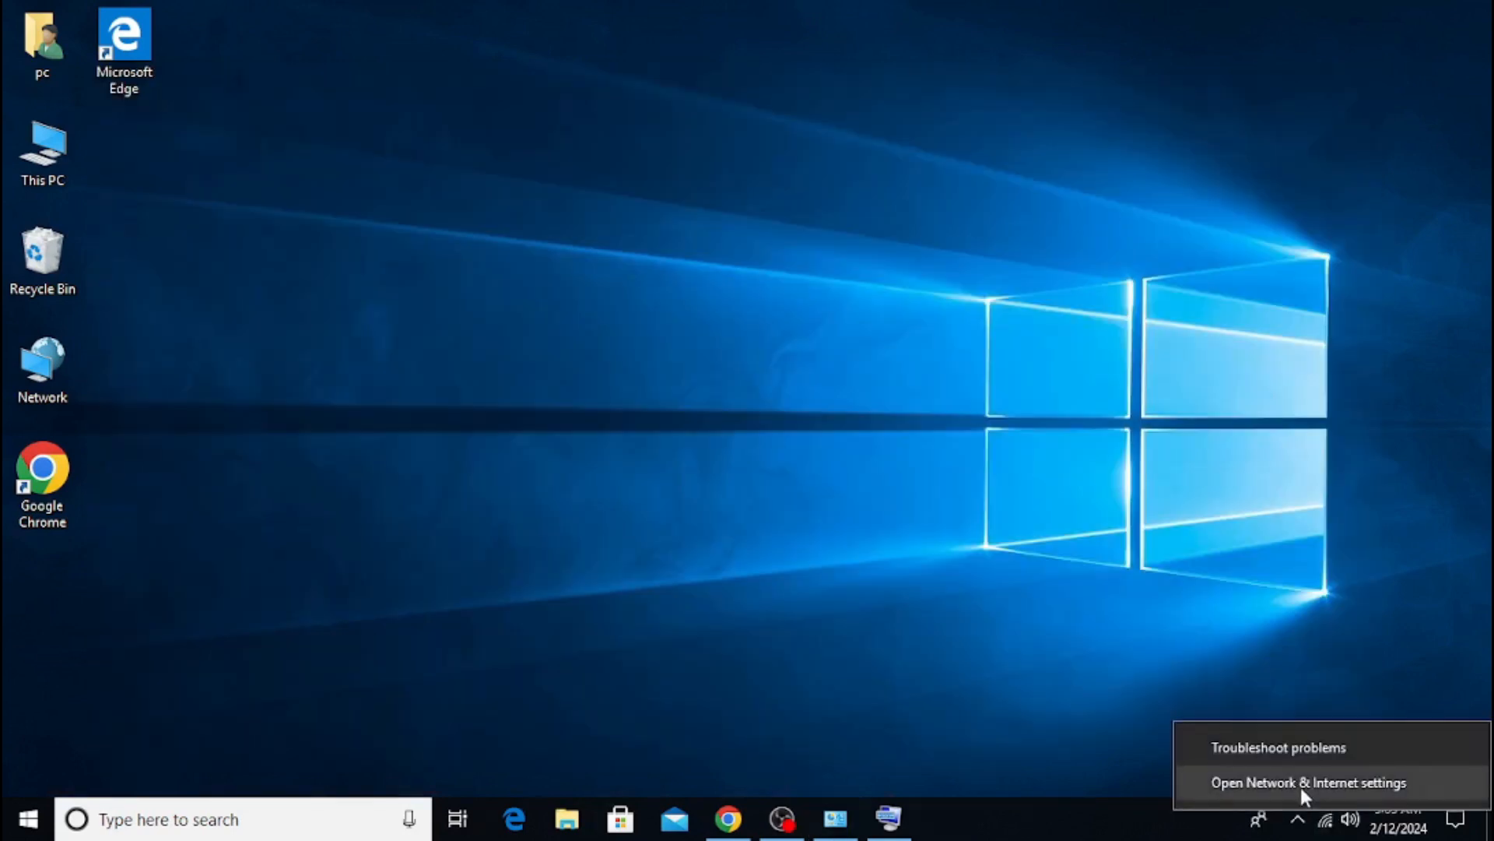
From Network & Internet settings, reach the Wi-Fi page and the Network Connections adapter list.
{"action": "left_click", "coordinate": [1306, 781]}
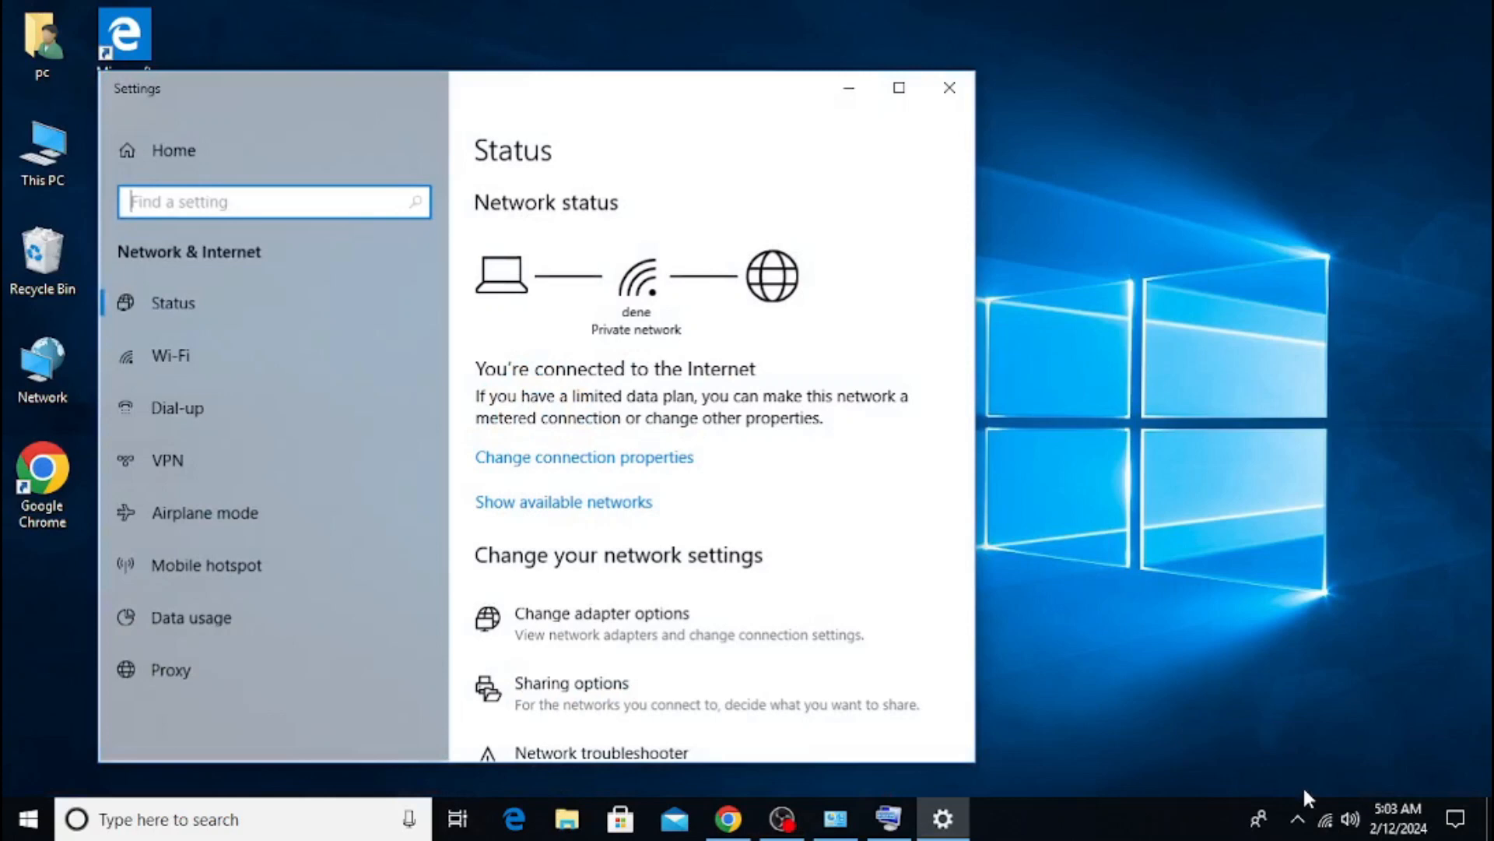
{"action": "mouse_move", "coordinate": [602, 476]}
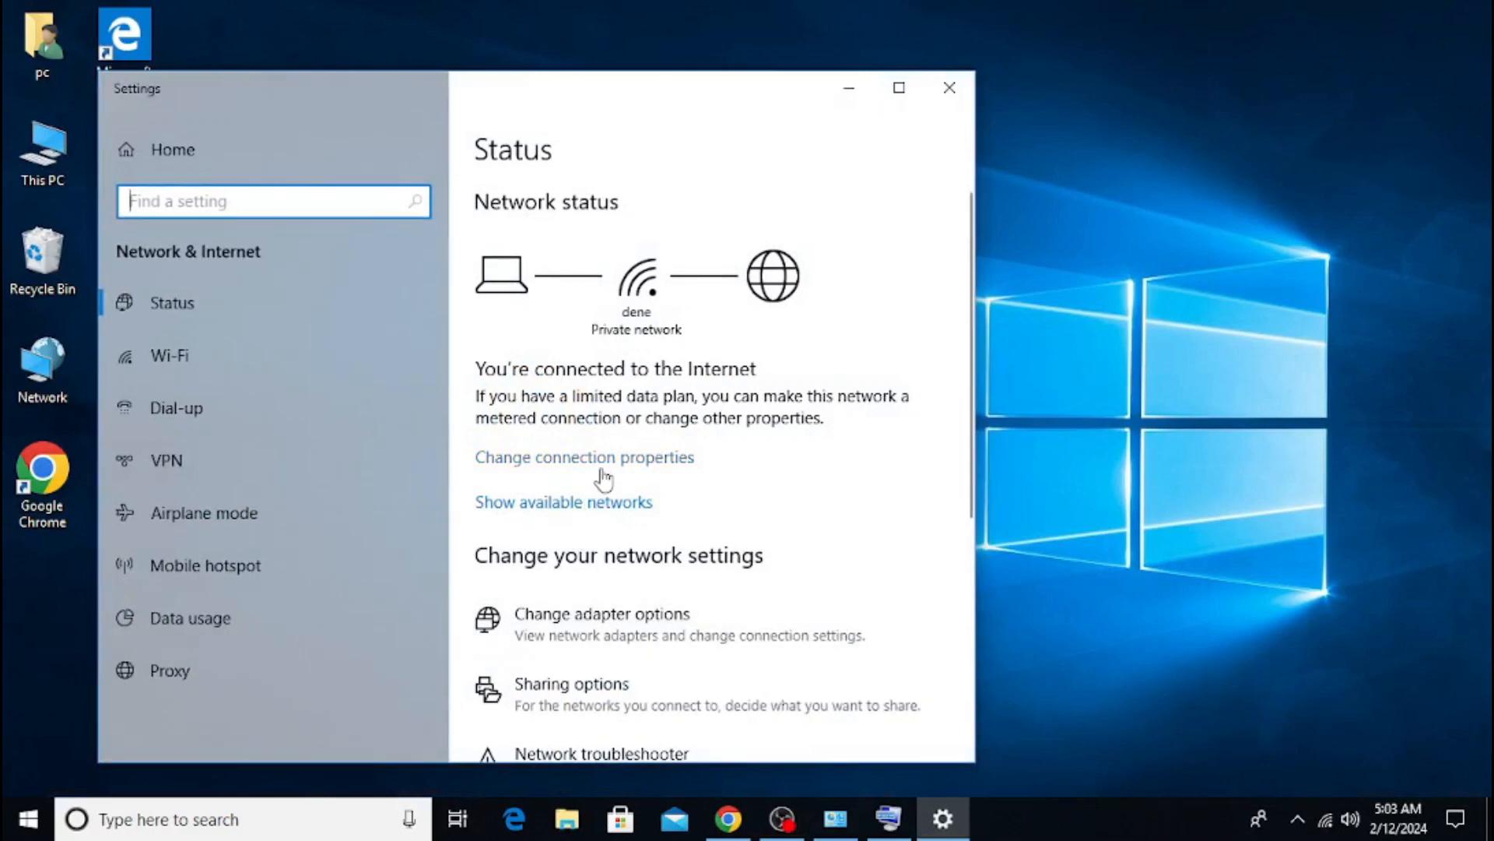
{"action": "left_click", "coordinate": [584, 456]}
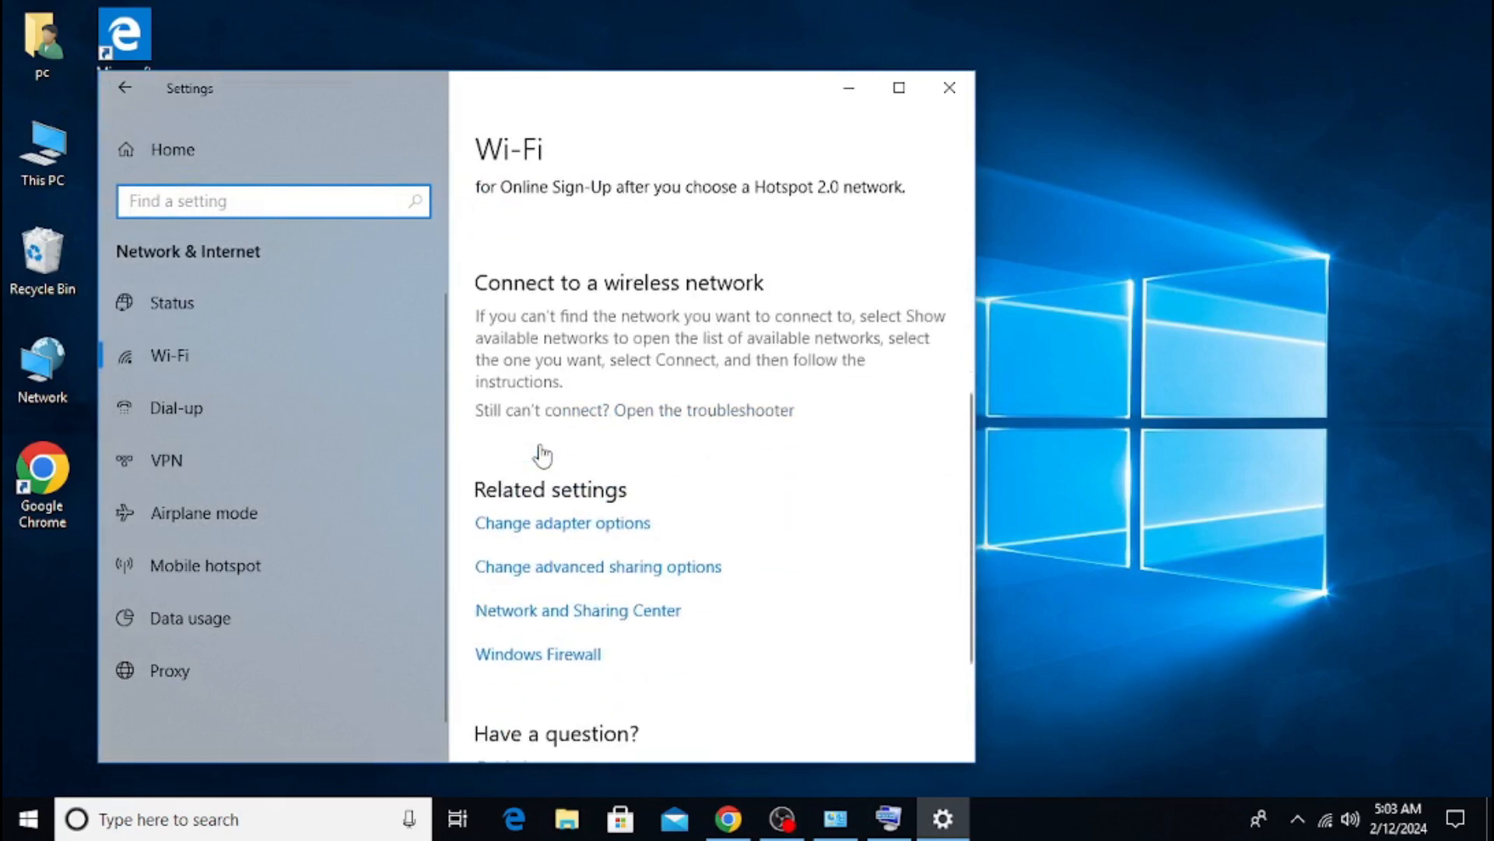
{"action": "mouse_move", "coordinate": [528, 532]}
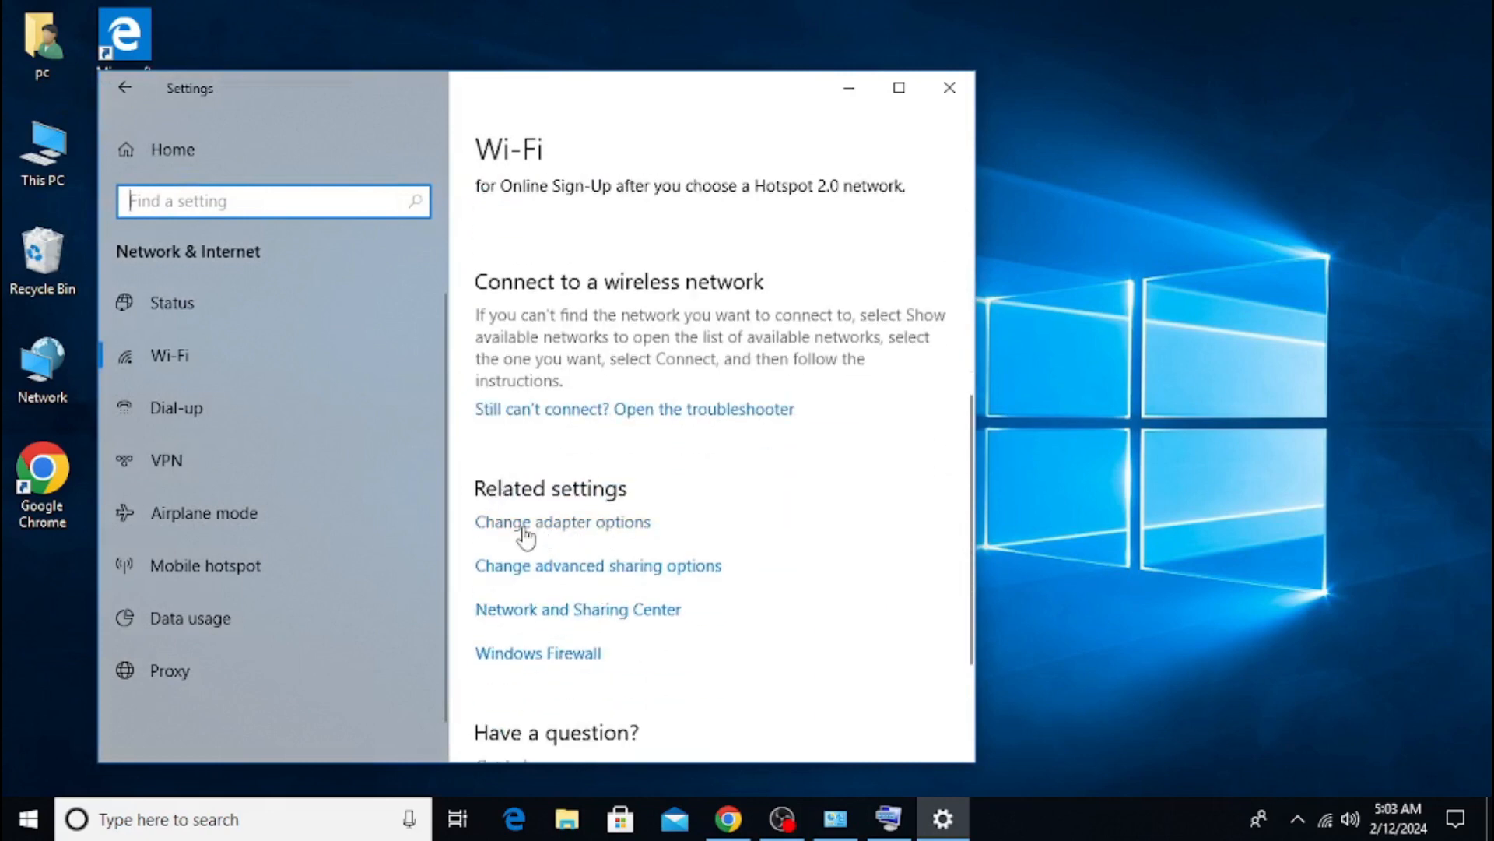
{"action": "left_click", "coordinate": [562, 521]}
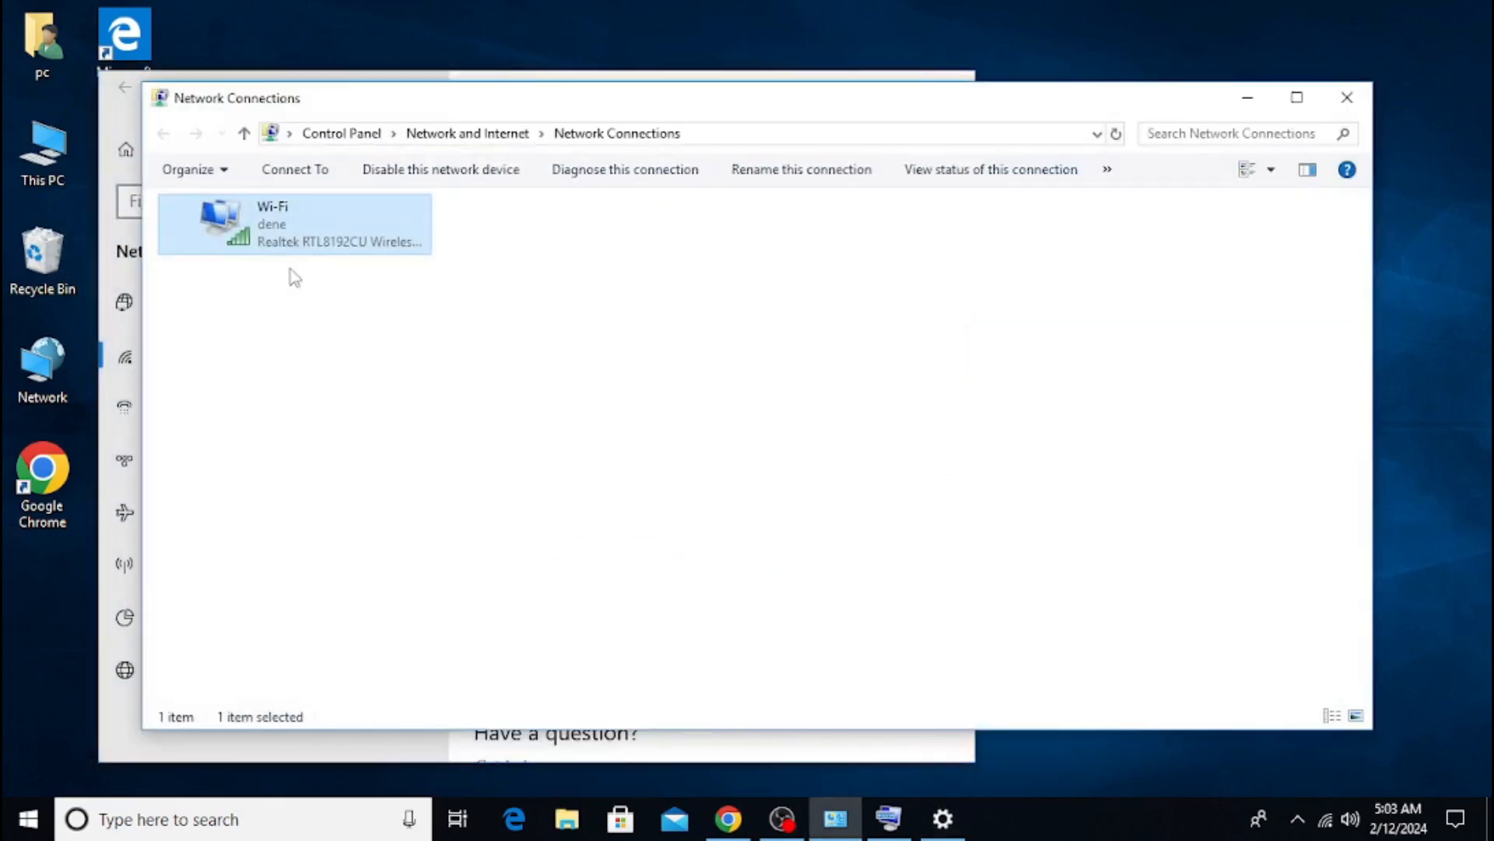
Show the Status dialog for the Wi-Fi adapter via its right-click menu.
{"action": "right_click", "coordinate": [315, 243]}
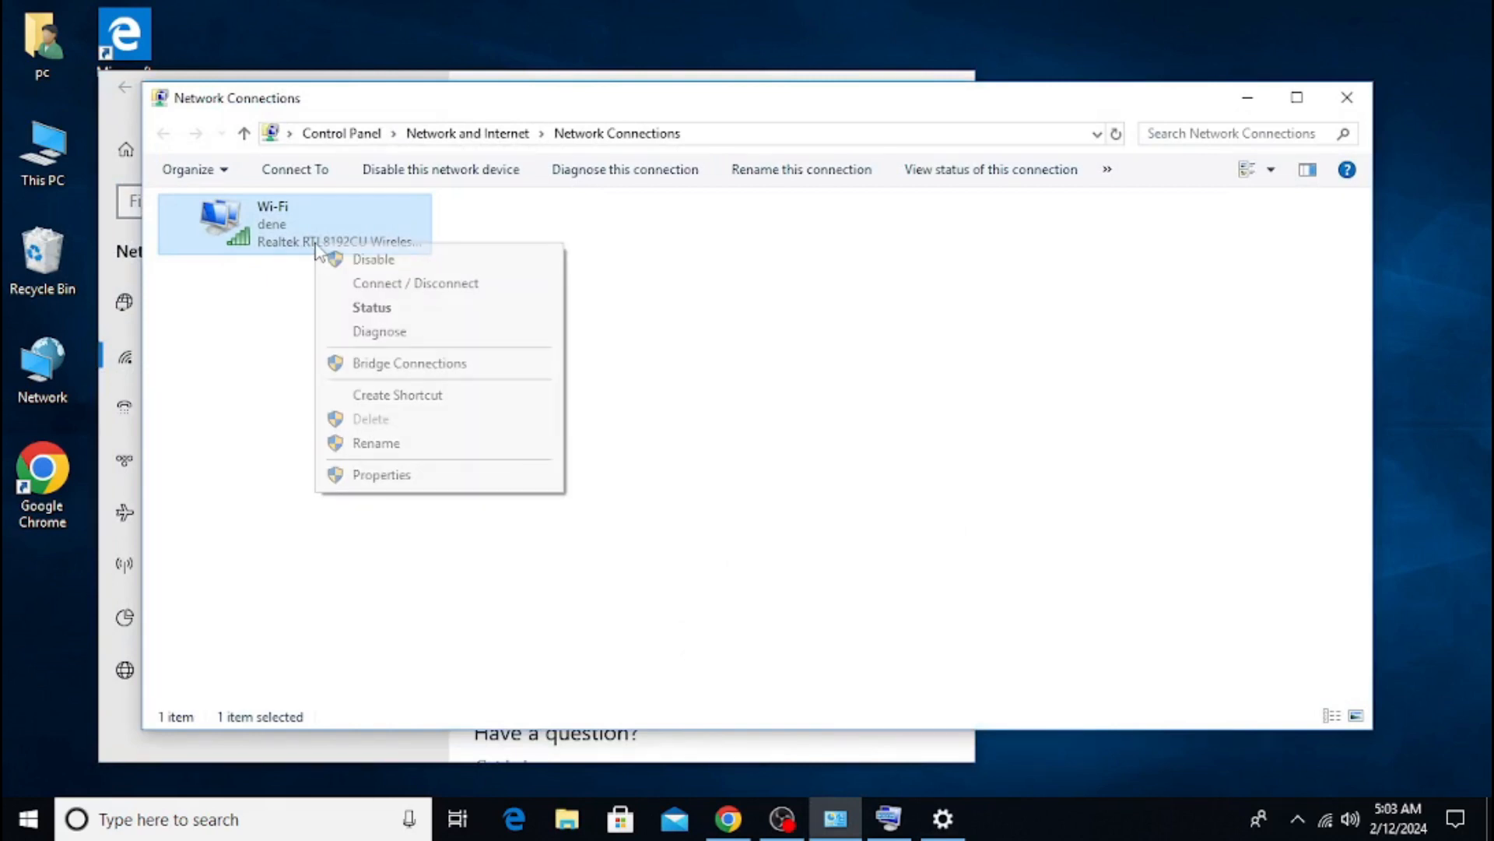
{"action": "mouse_move", "coordinate": [419, 307]}
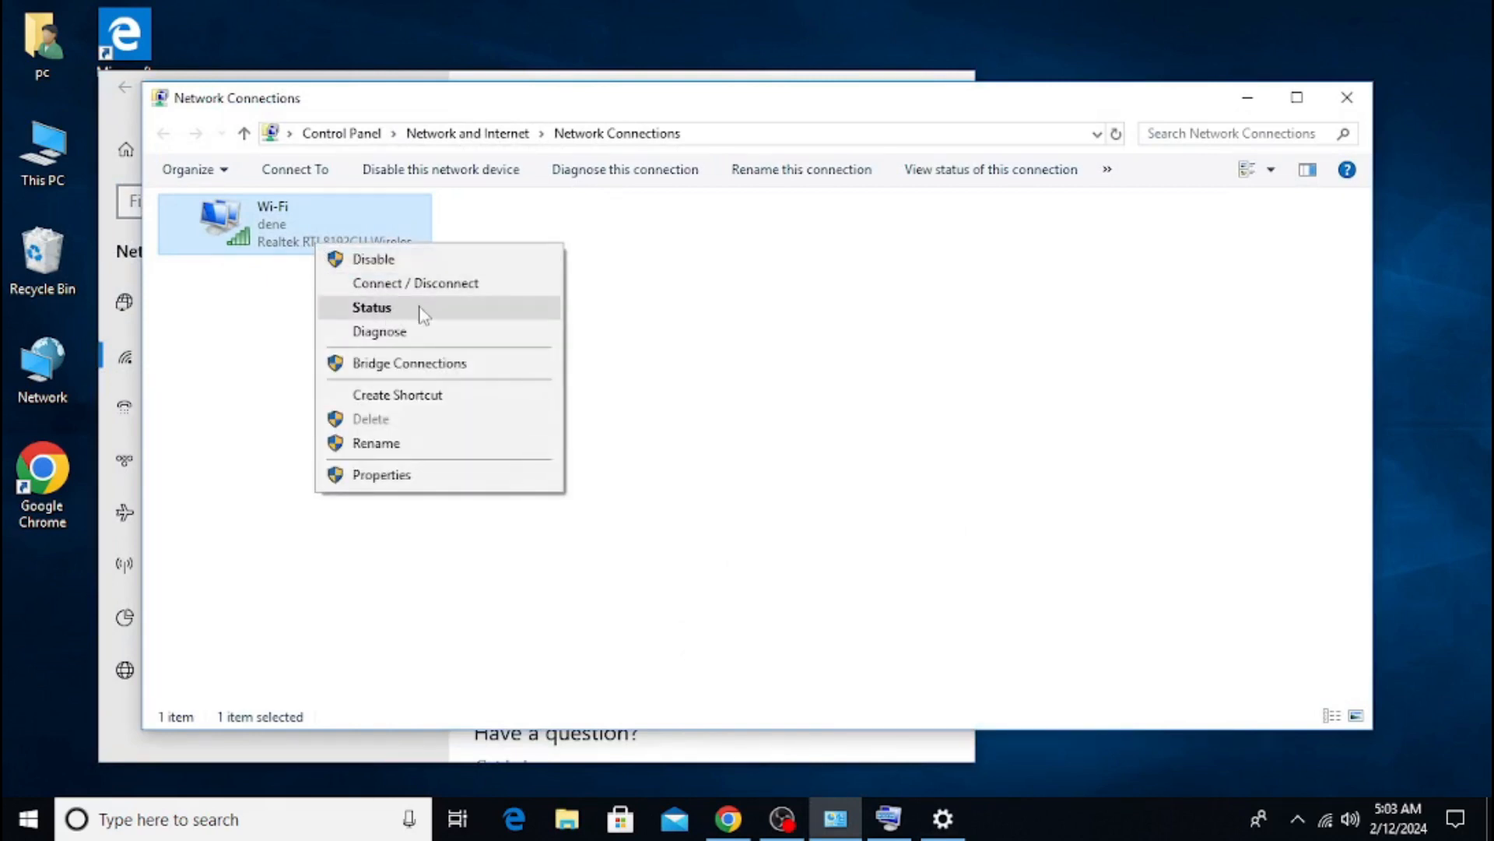
{"action": "left_click", "coordinate": [372, 306]}
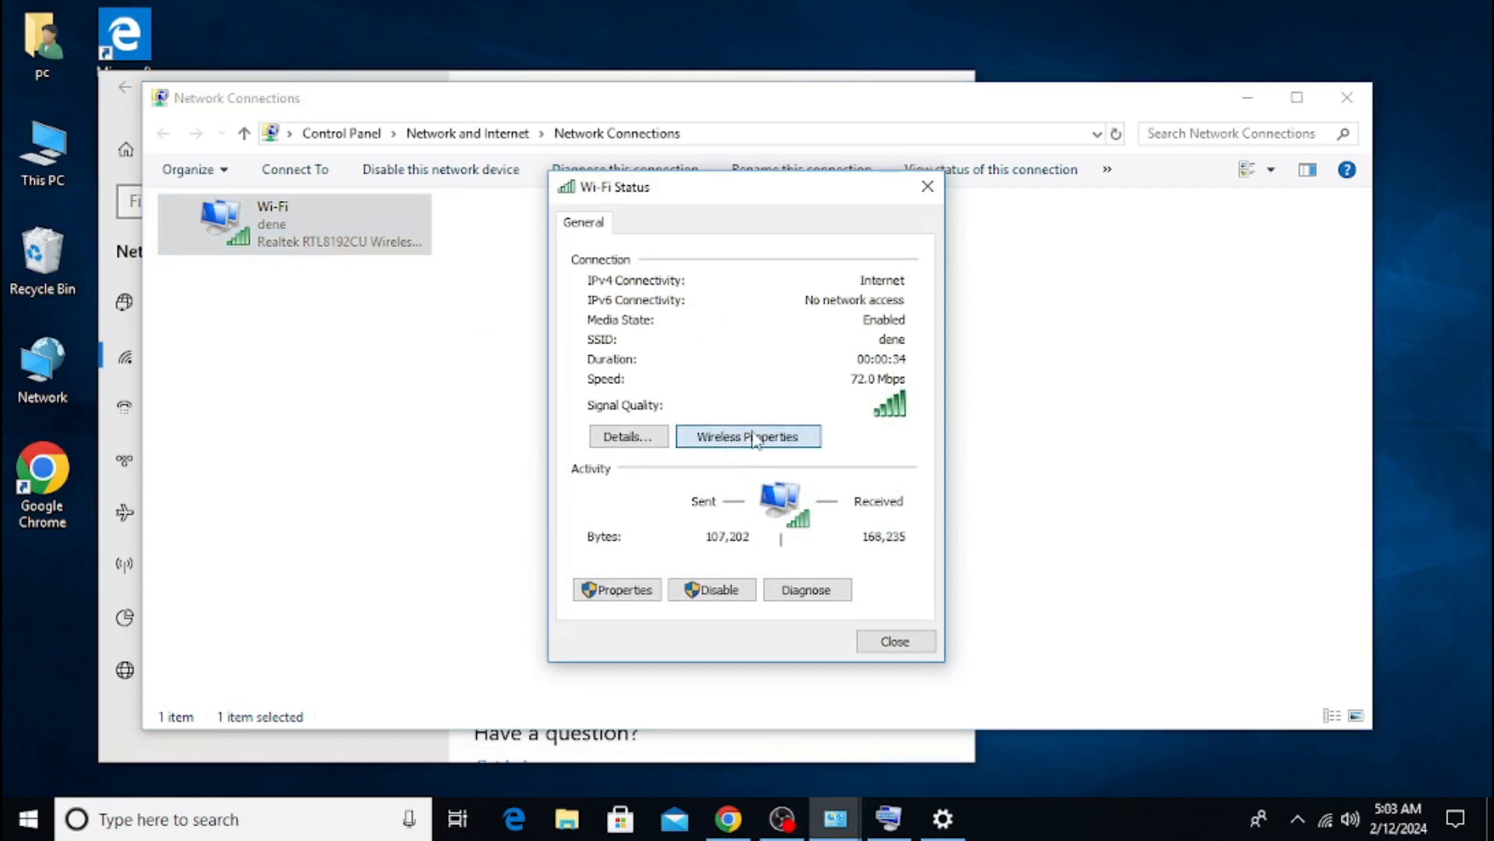
{"action": "left_click", "coordinate": [748, 436]}
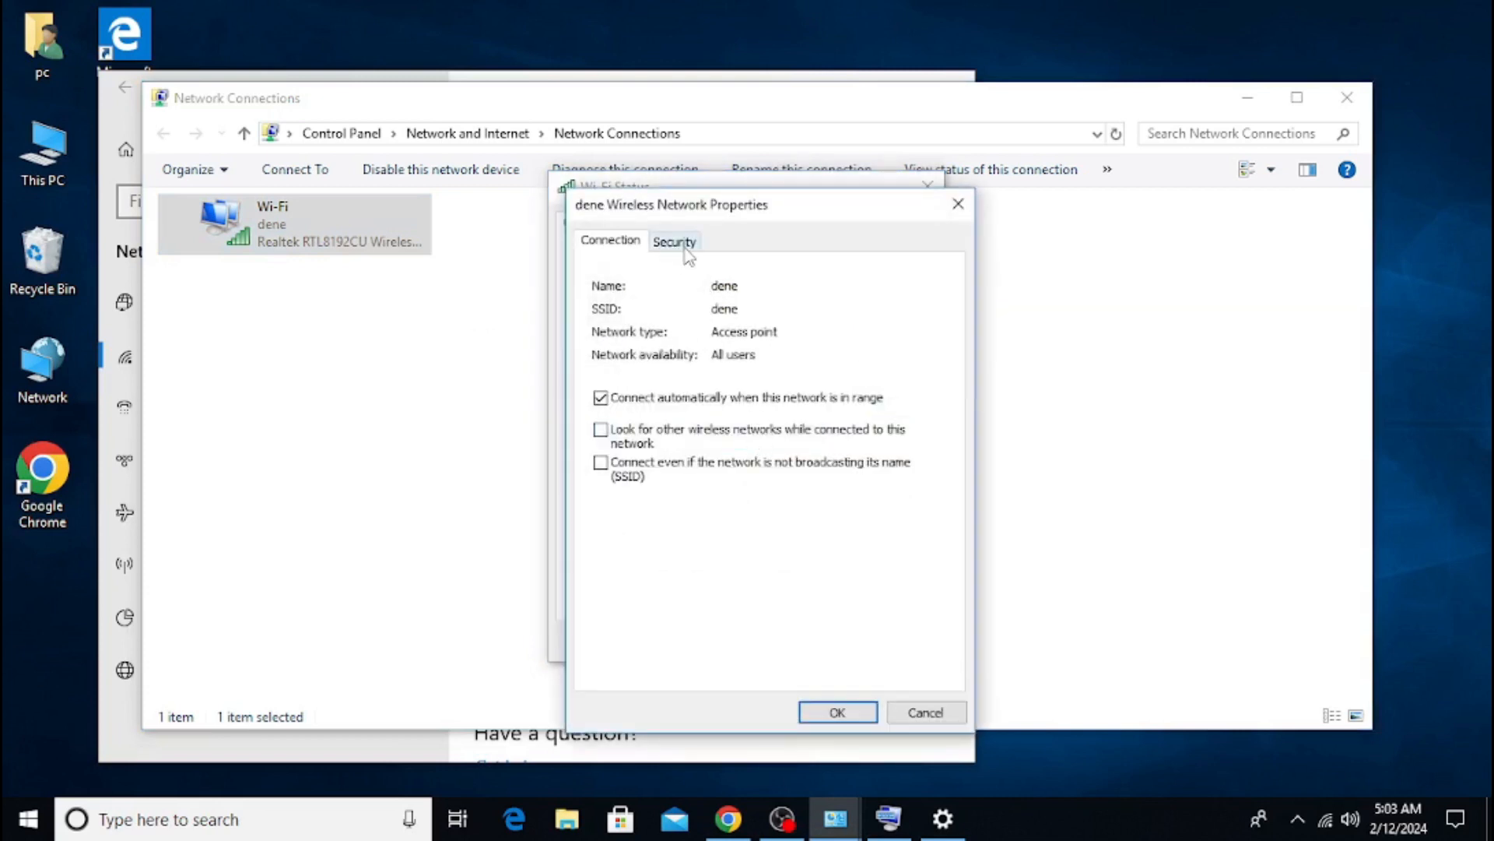
{"action": "left_click", "coordinate": [674, 239]}
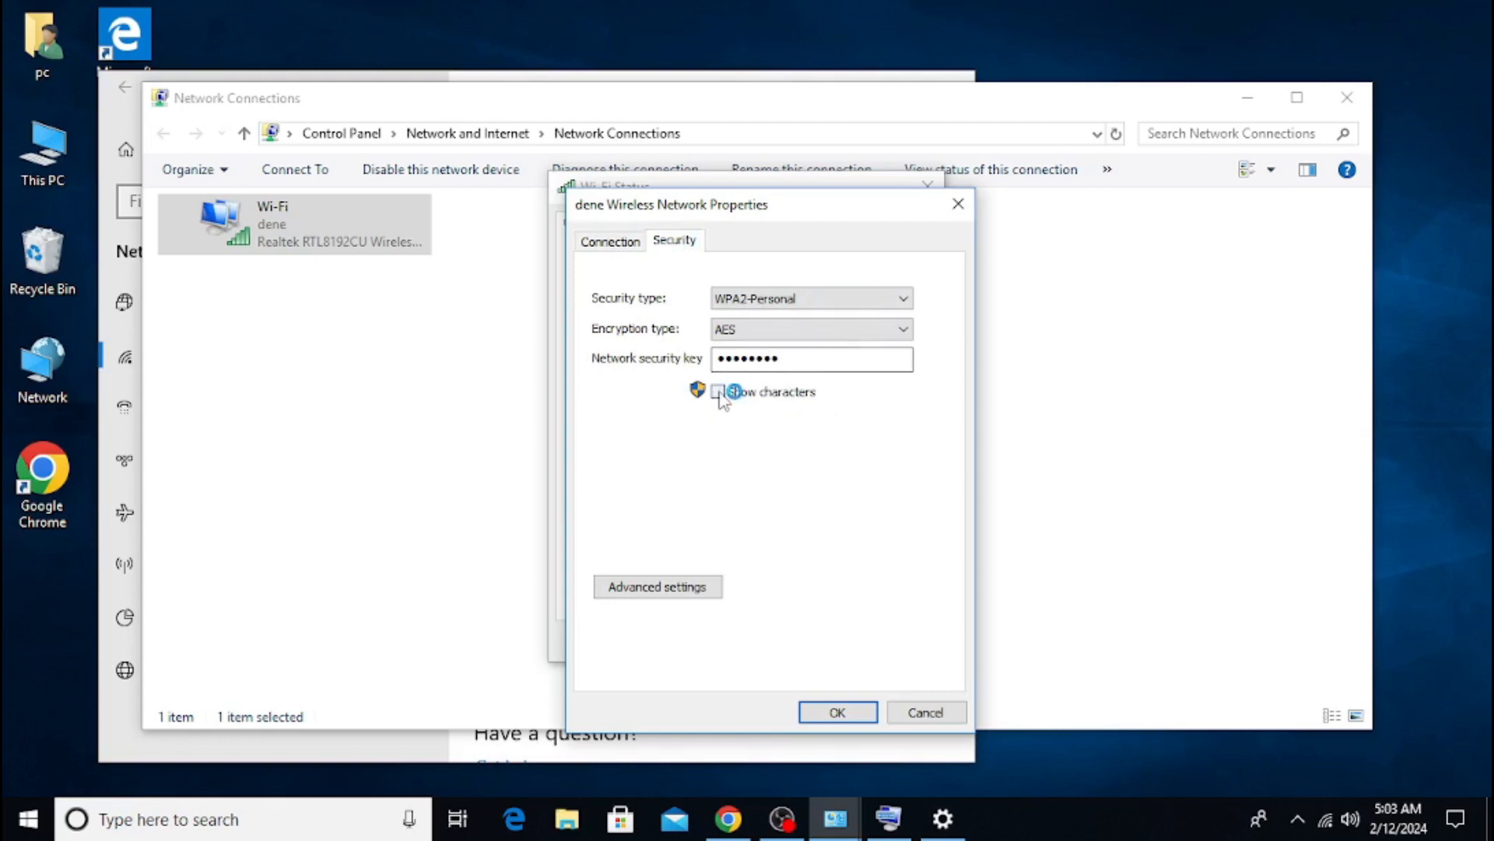
{"action": "left_click", "coordinate": [718, 393]}
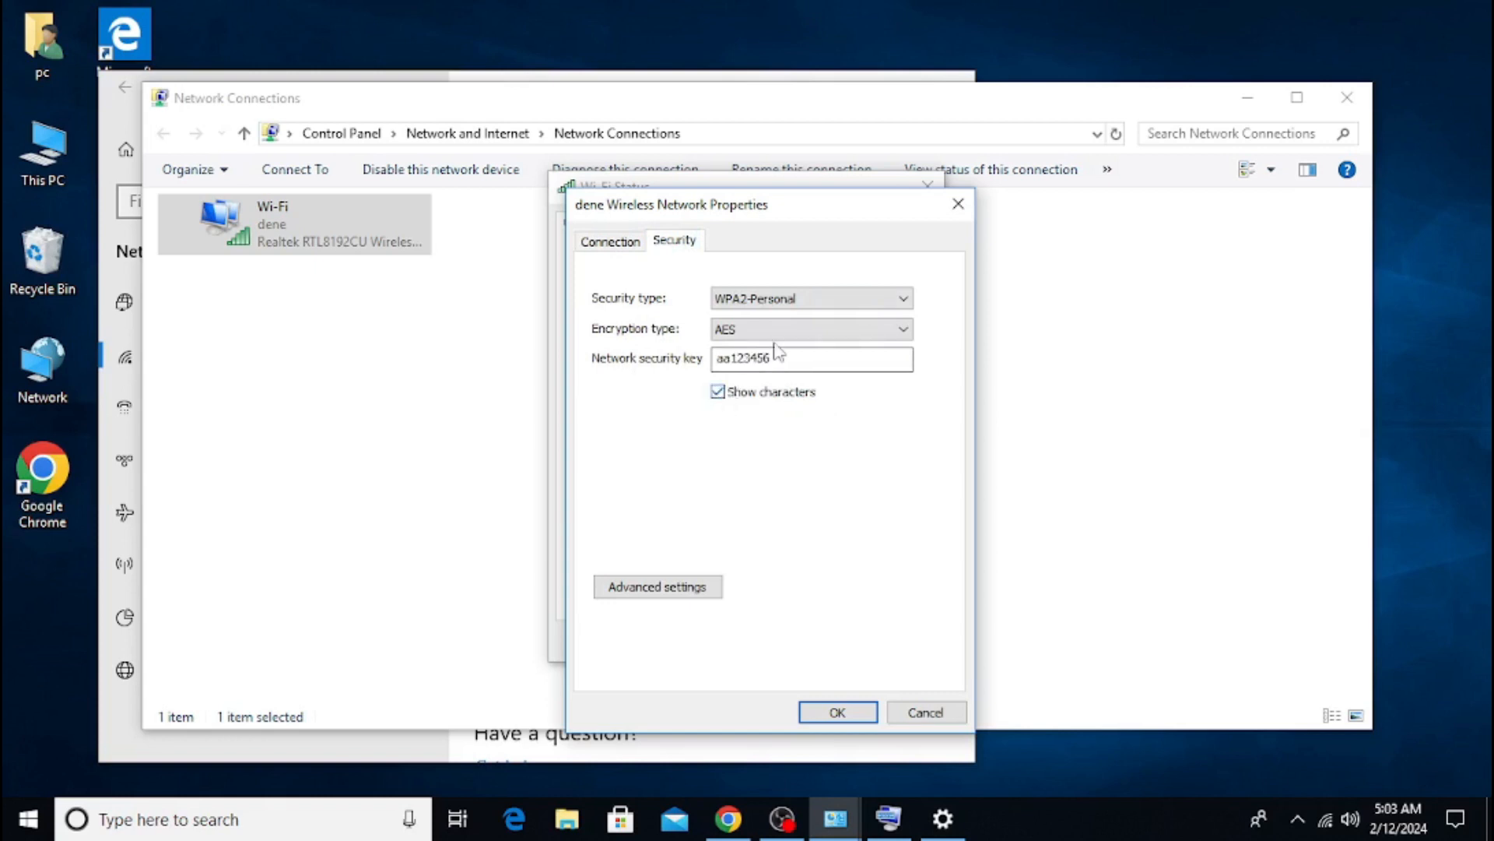
{"action": "triple_click", "coordinate": [809, 358]}
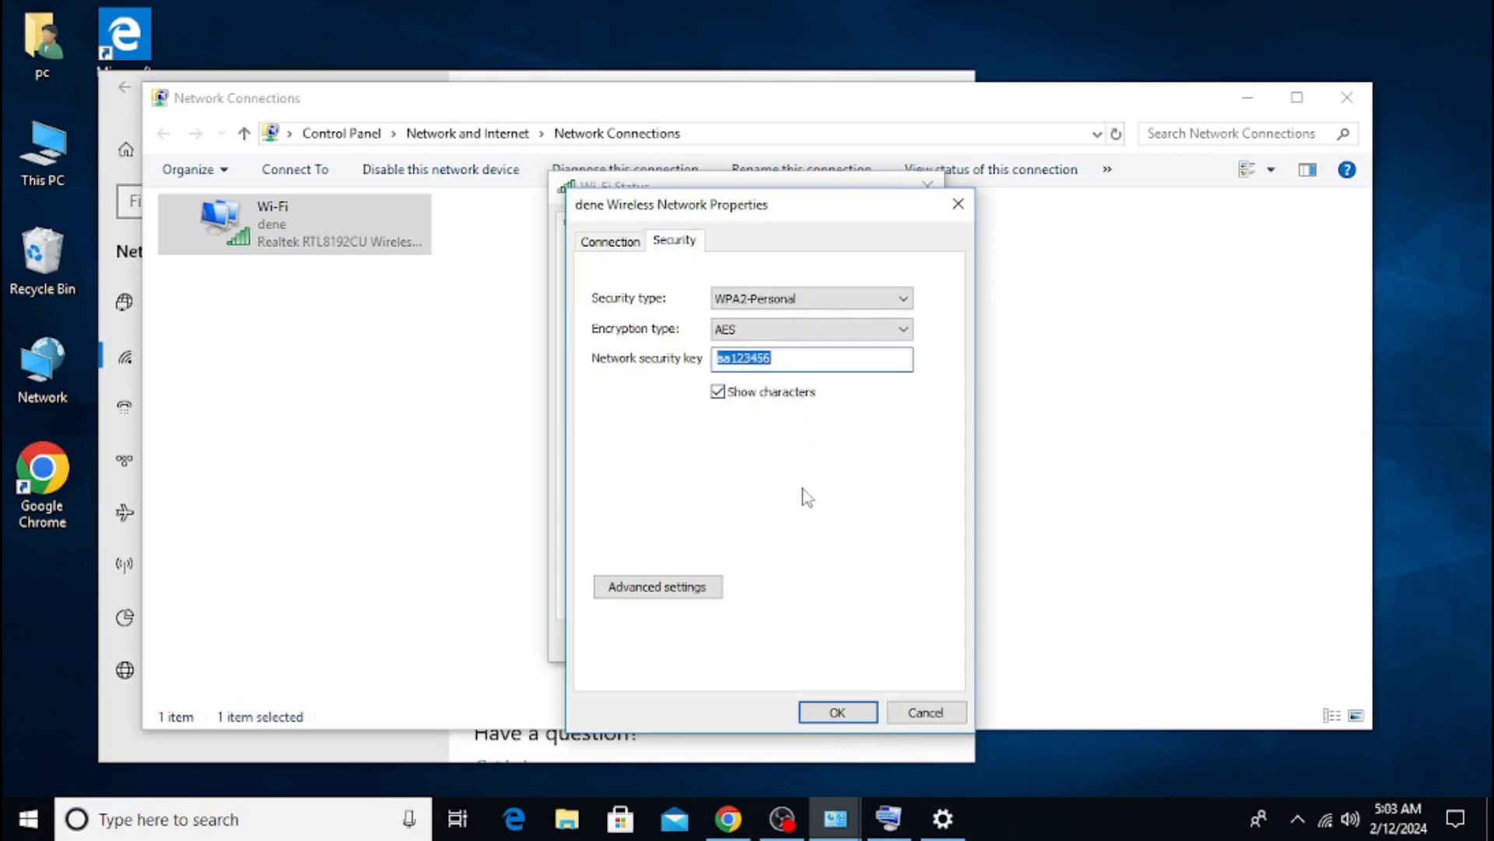
{"action": "left_click", "coordinate": [782, 817]}
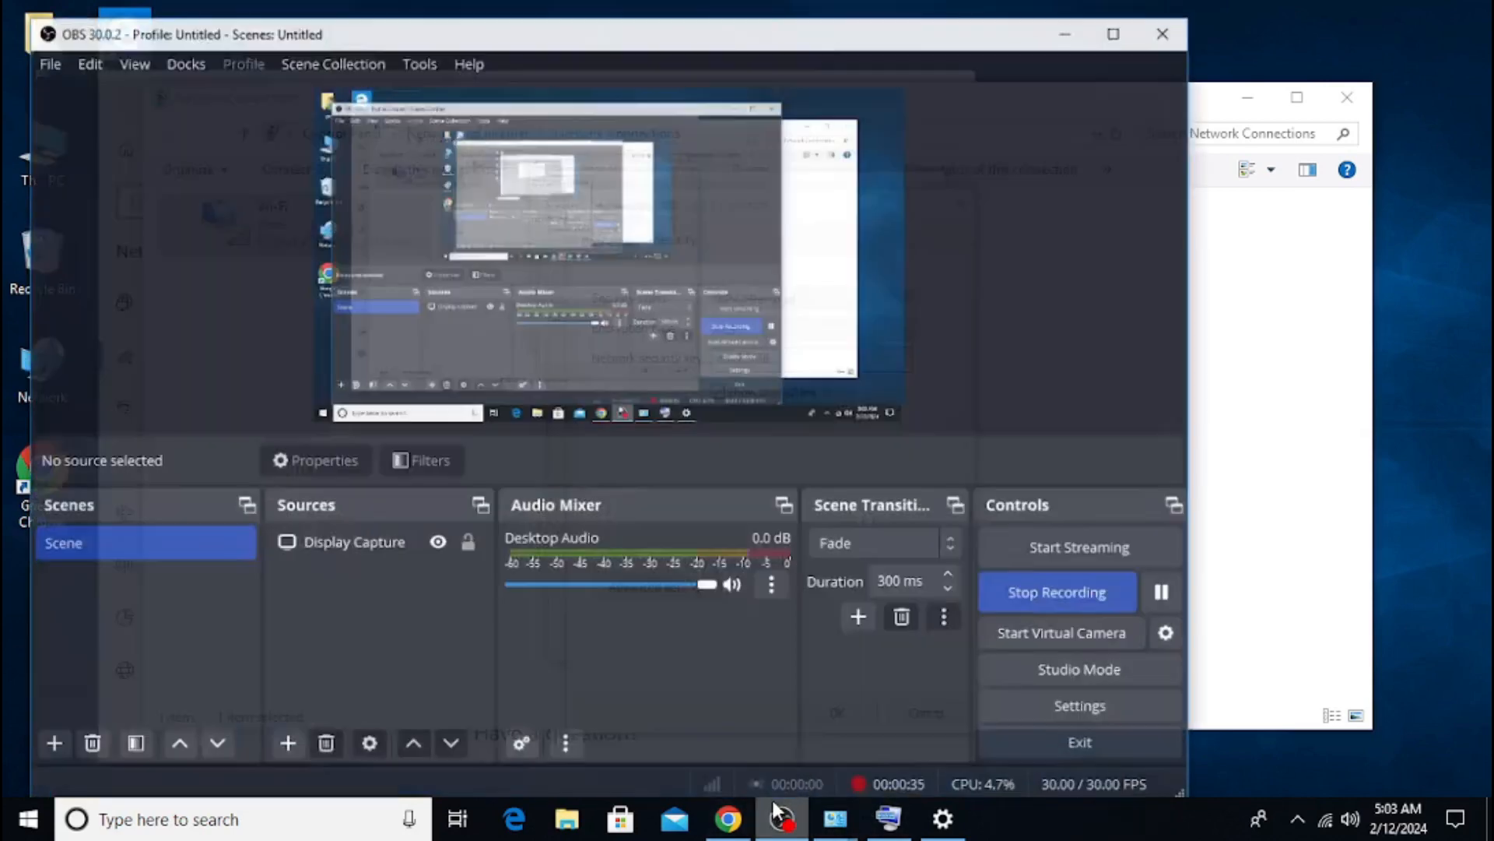